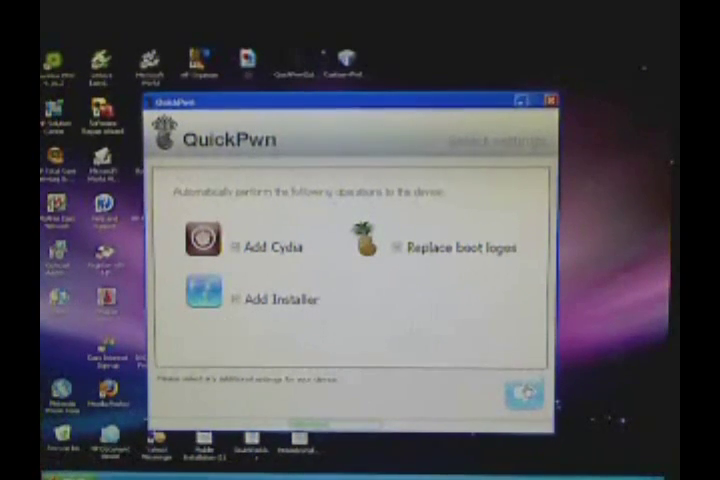
Step: Advance past the Cydia and Installer options to the USB device-connection prompt
click(524, 388)
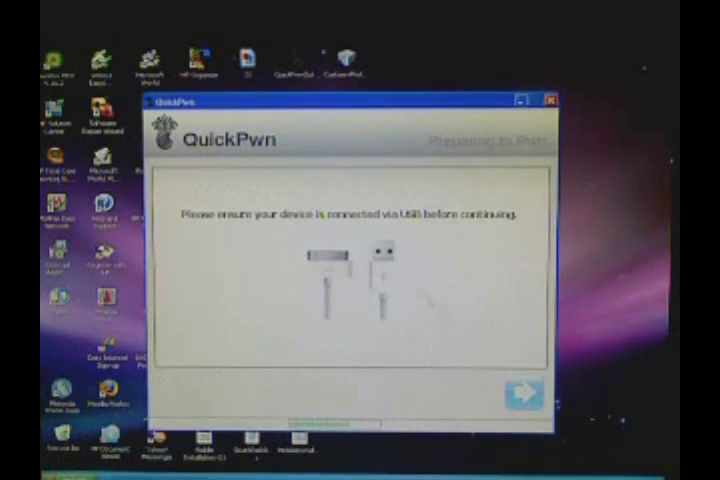